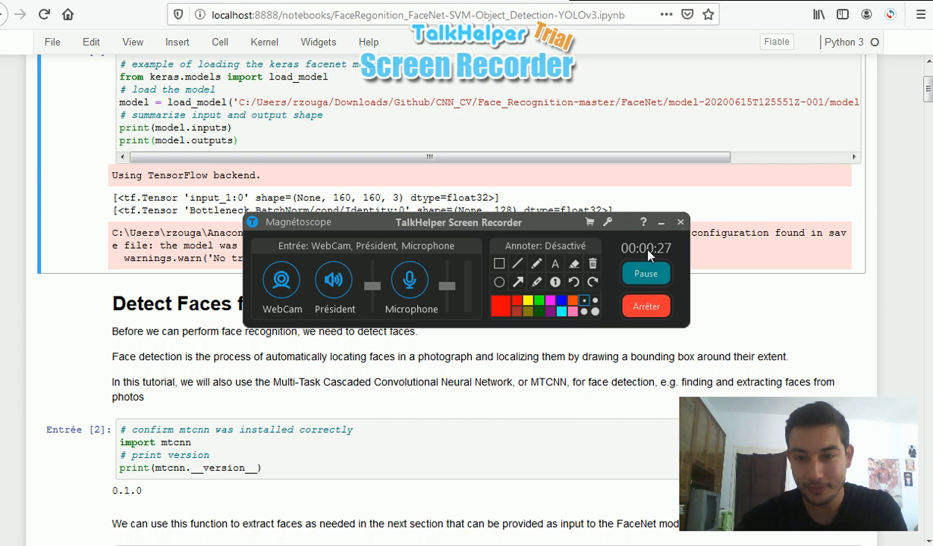
# Highlight the 160 input dimension in the model's input shape and dismiss the colour-scheme prompt.
pyautogui.click(282, 279)
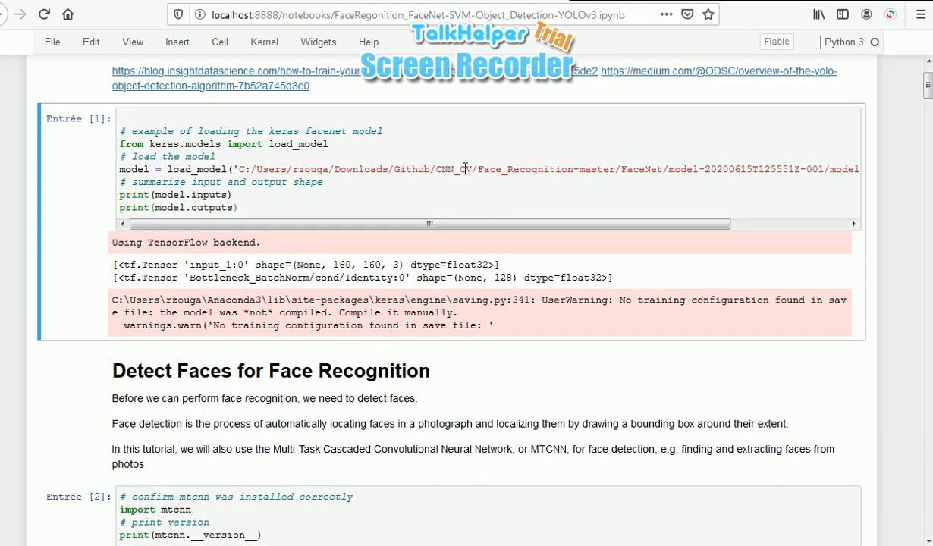
pyautogui.scroll(-3)
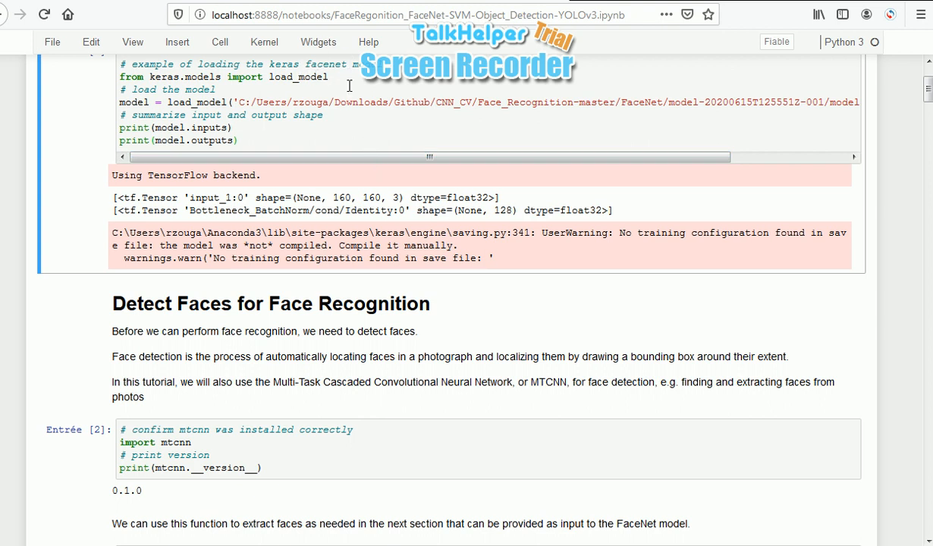
pyautogui.moveTo(350, 132)
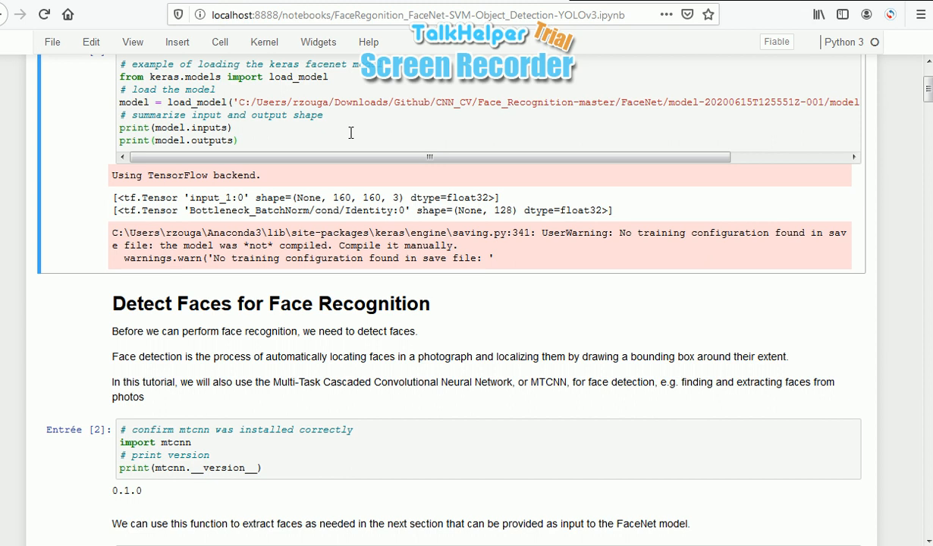
pyautogui.moveTo(393, 187)
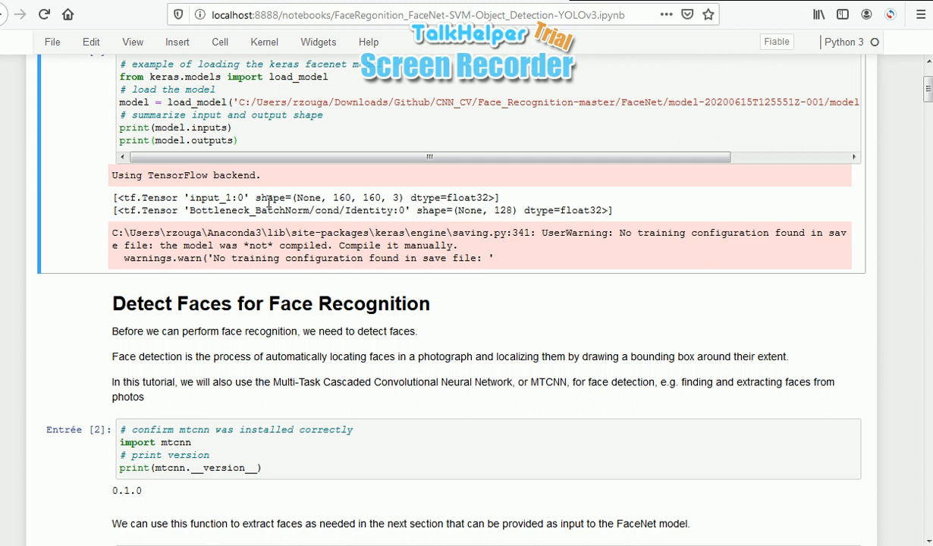
pyautogui.doubleClick(270, 197)
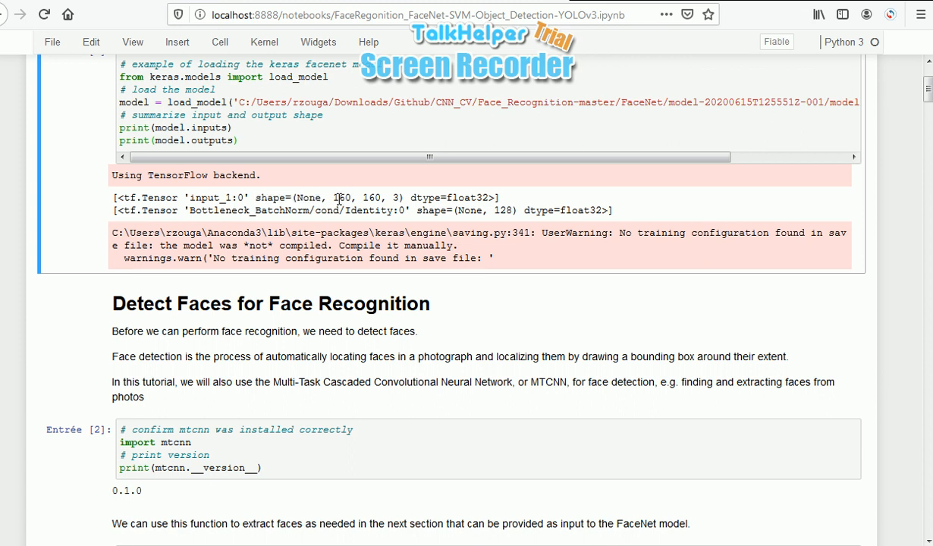
pyautogui.doubleClick(342, 197)
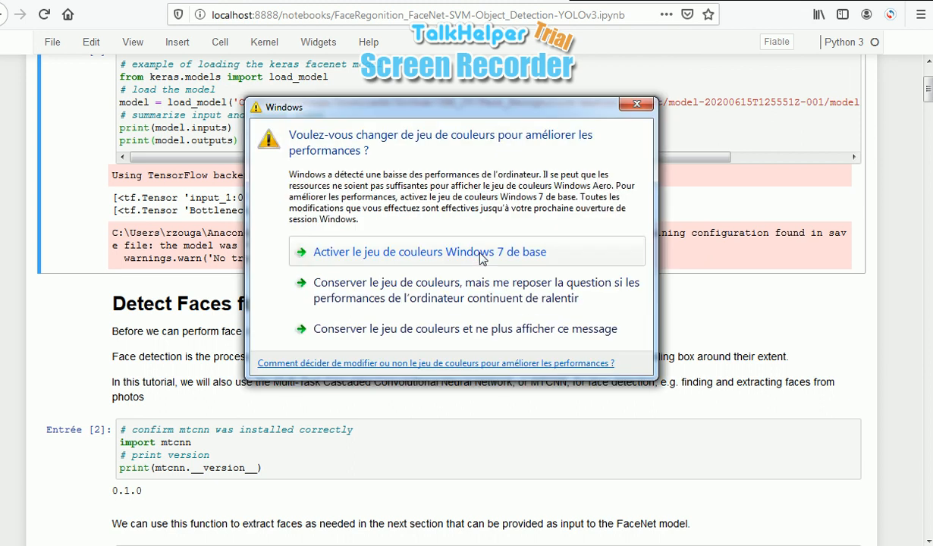
pyautogui.click(429, 251)
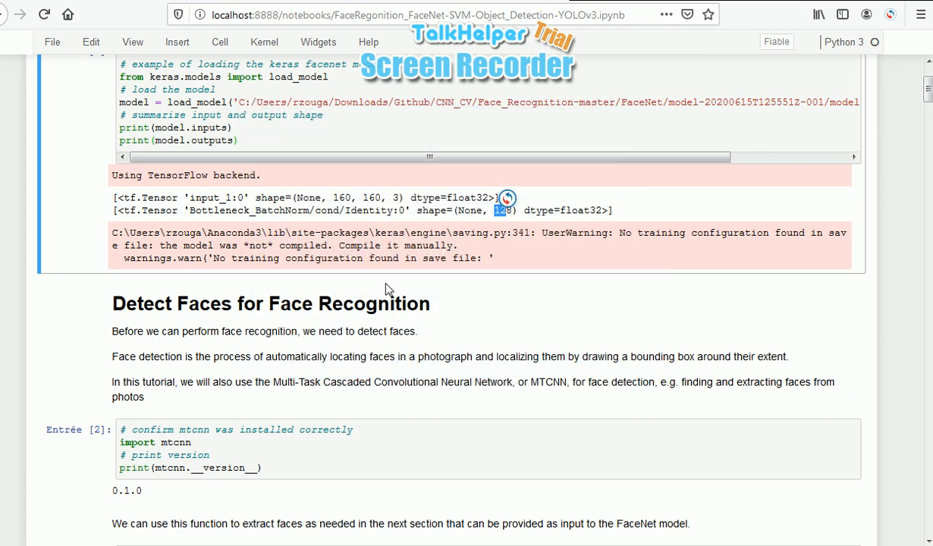
# Highlight the Multi-Task Cascaded Convolutional Neural Network name and extract_face's returned face_array.
pyautogui.scroll(-3)
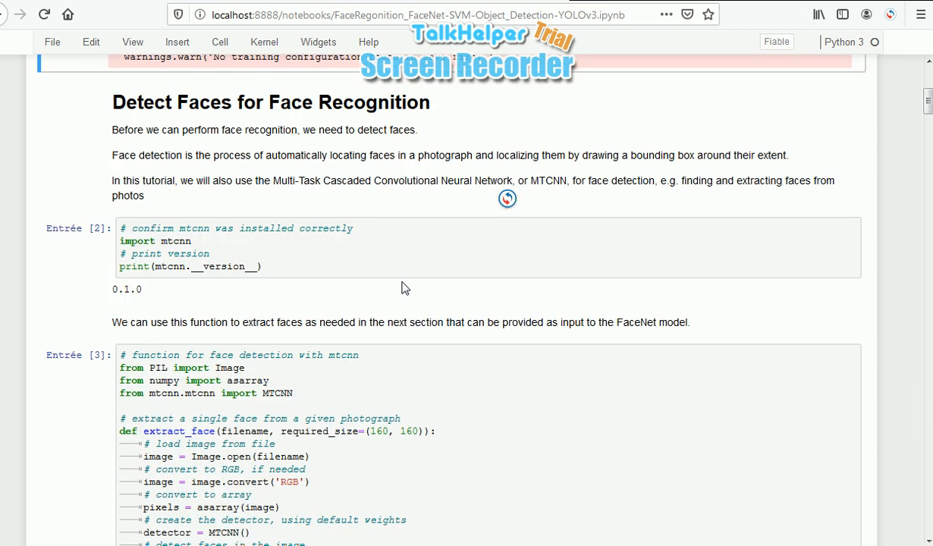
pyautogui.moveTo(369, 209)
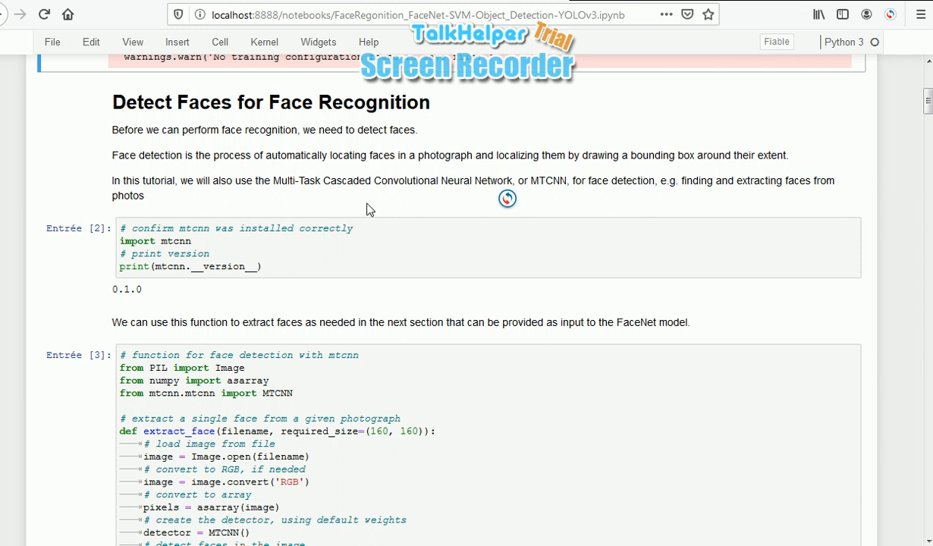
pyautogui.moveTo(275, 179)
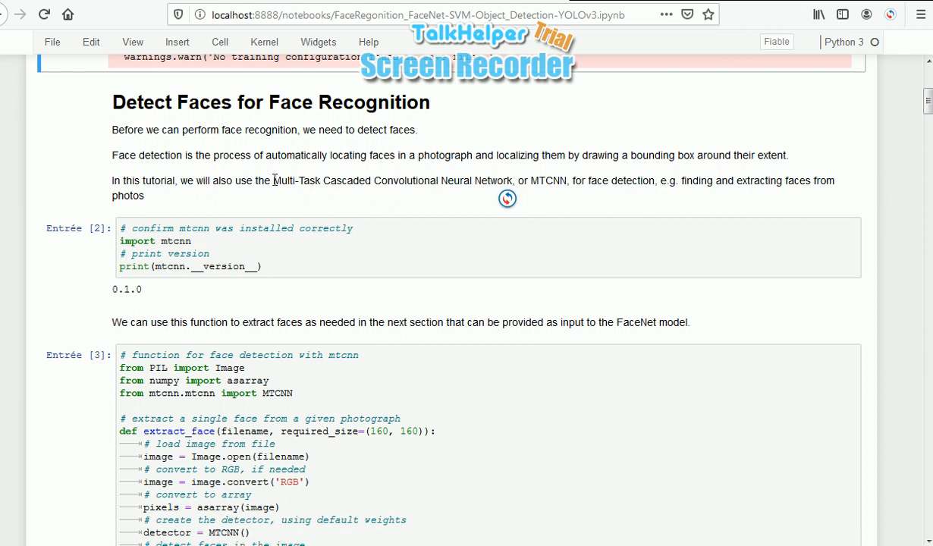
pyautogui.moveTo(273, 181); pyautogui.dragTo(507, 180)
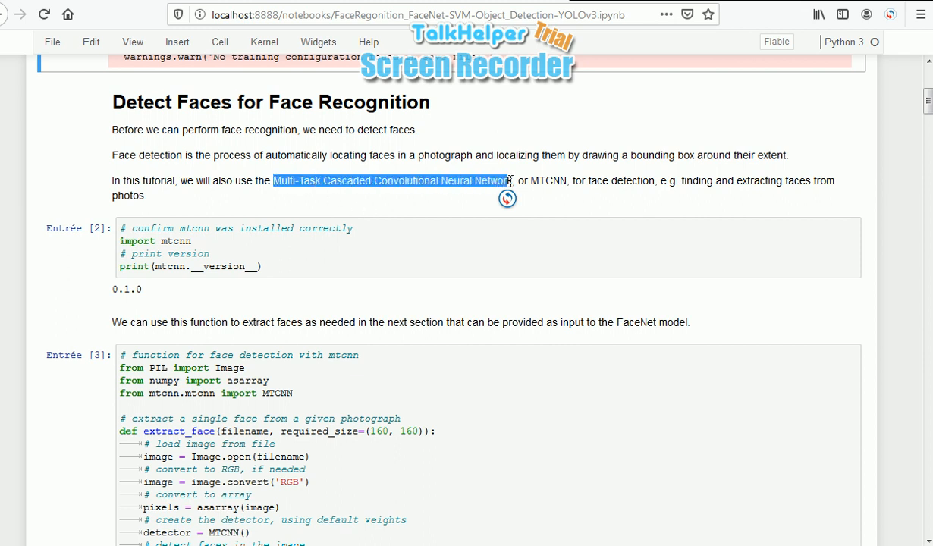
pyautogui.click(530, 181)
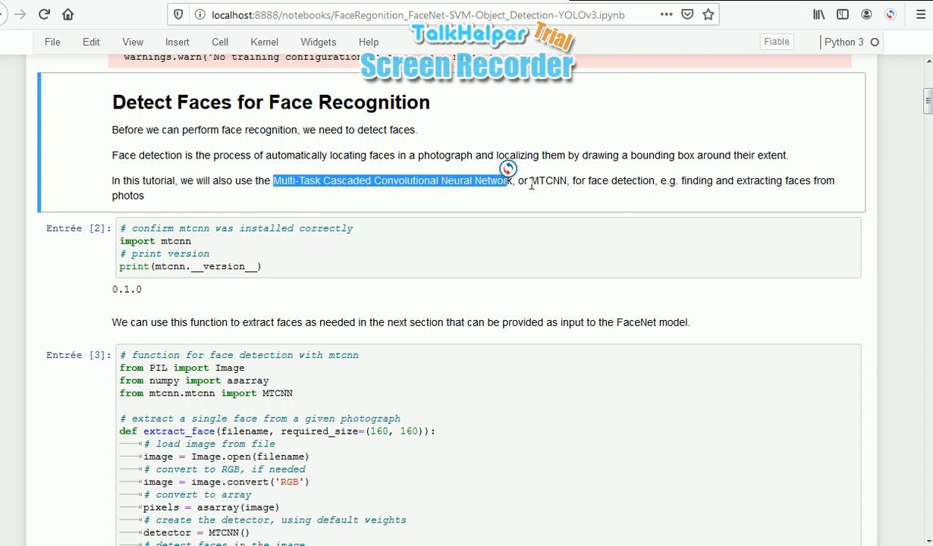
pyautogui.moveTo(607, 183)
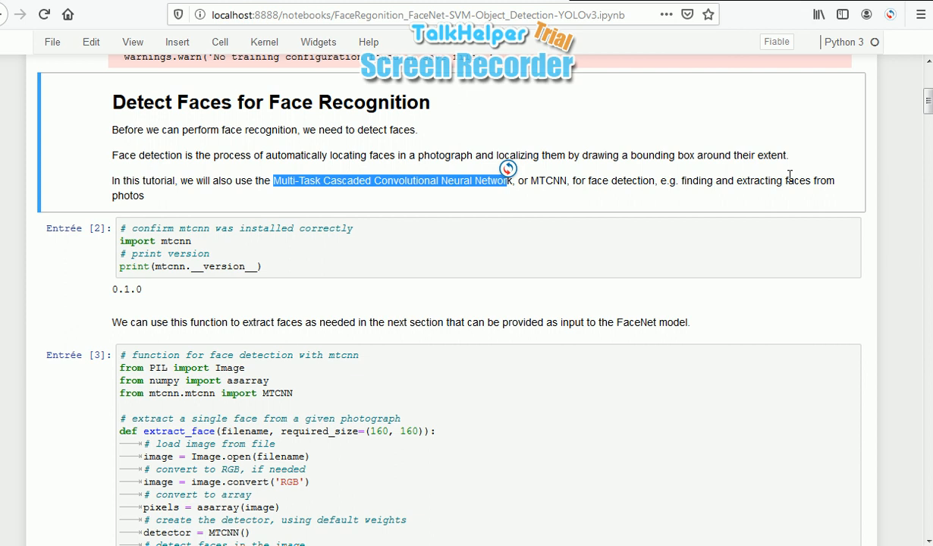
pyautogui.moveTo(229, 202)
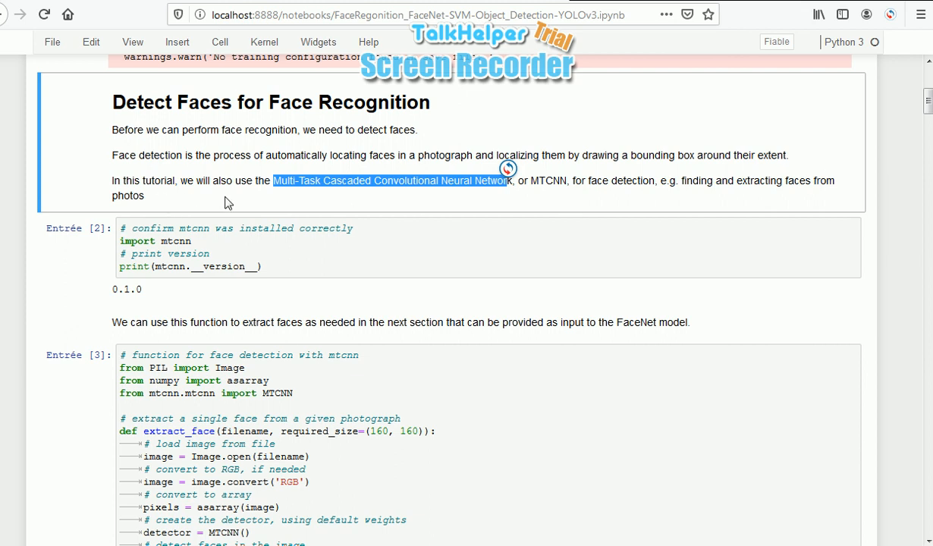
pyautogui.scroll(-3)
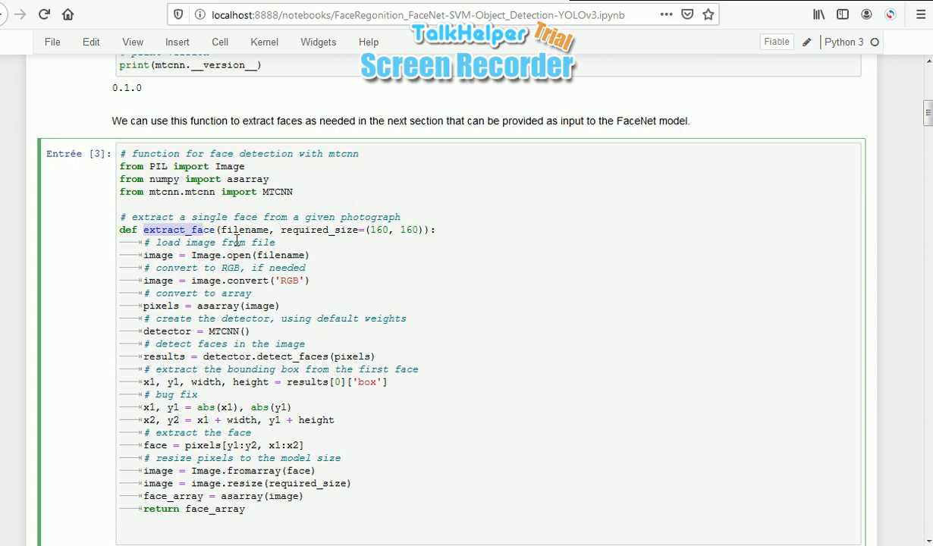
pyautogui.moveTo(297, 236)
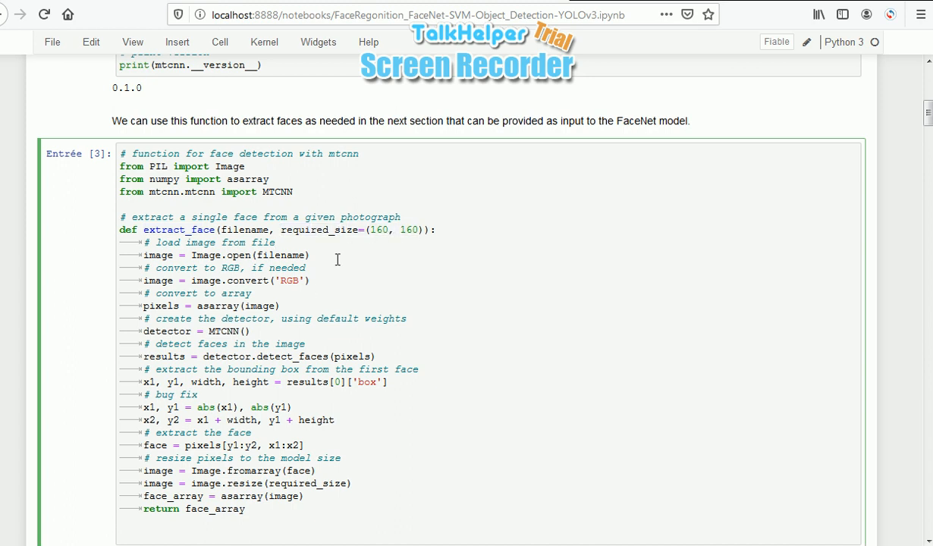
pyautogui.scroll(-3)
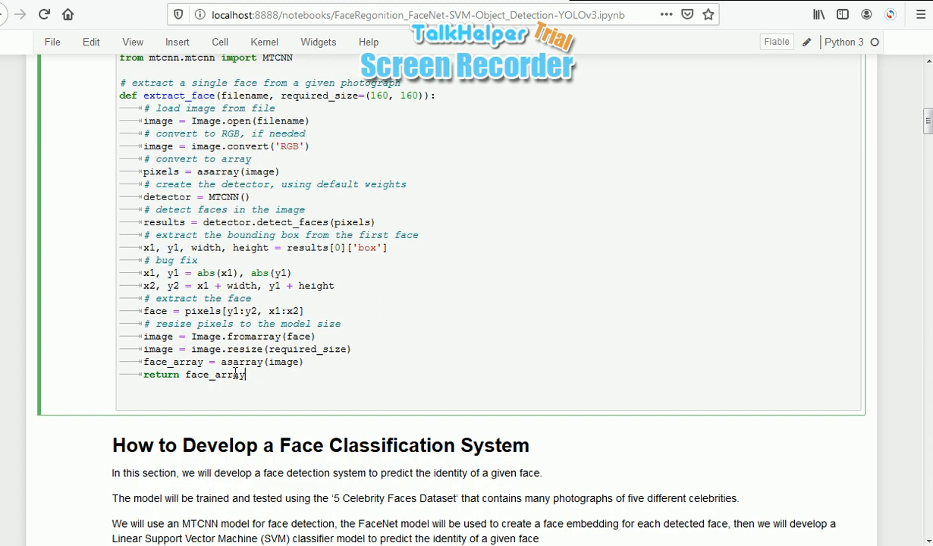
pyautogui.doubleClick(214, 374)
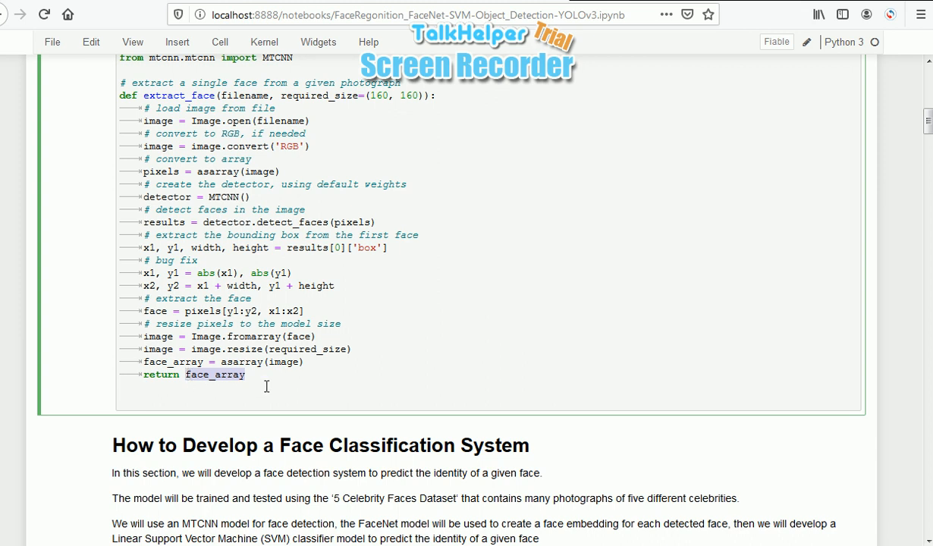
pyautogui.scroll(-3)
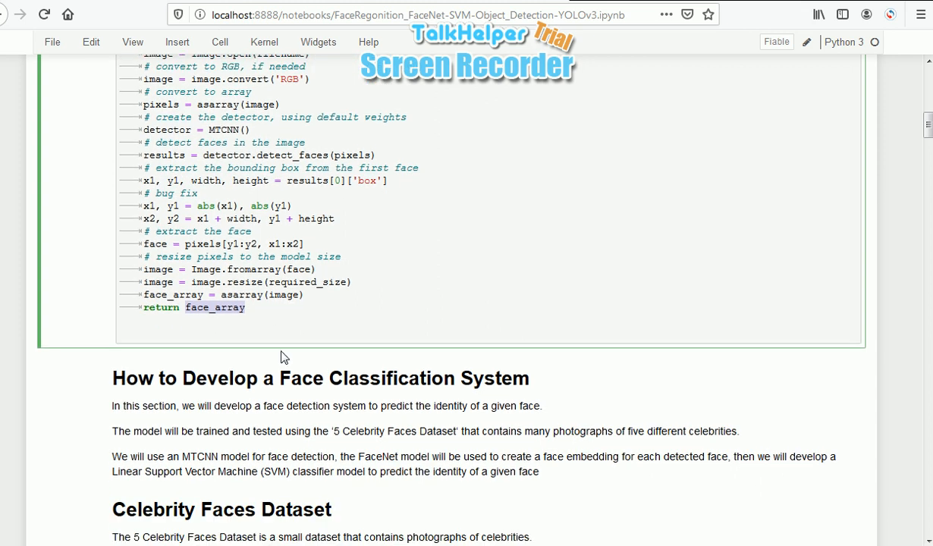
pyautogui.scroll(-3)
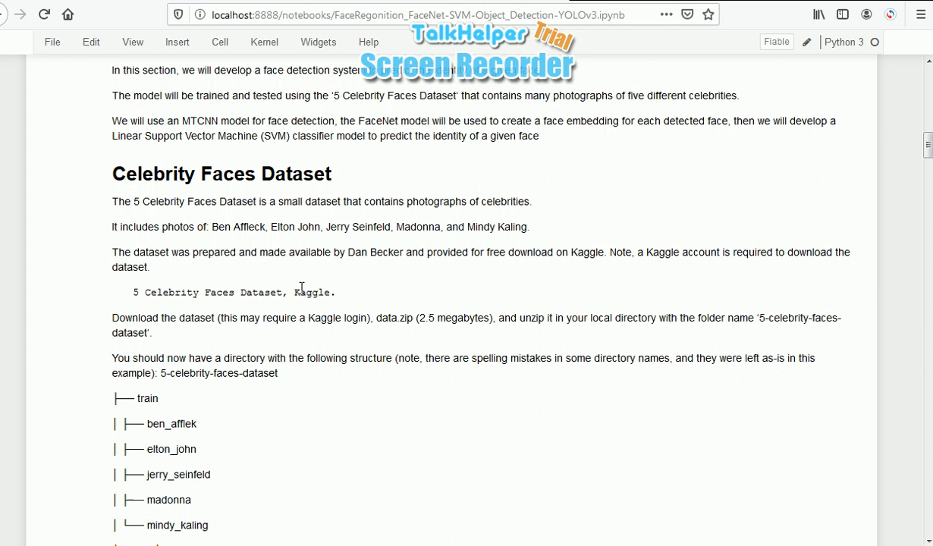
# Scroll through the train/val folder tree to the fourteen plotted 160×160×3 Ben Affleck faces.
pyautogui.scroll(-3)
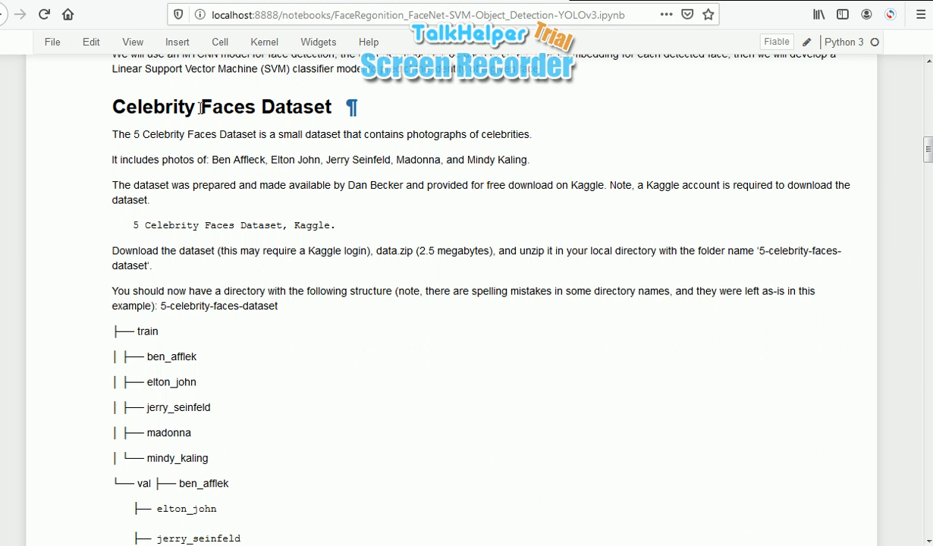
pyautogui.scroll(-3)
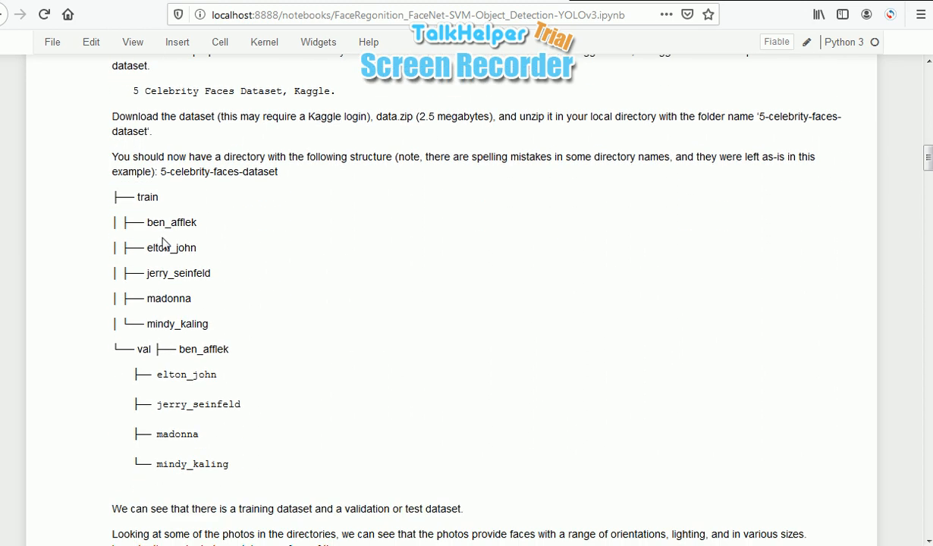
pyautogui.moveTo(234, 359)
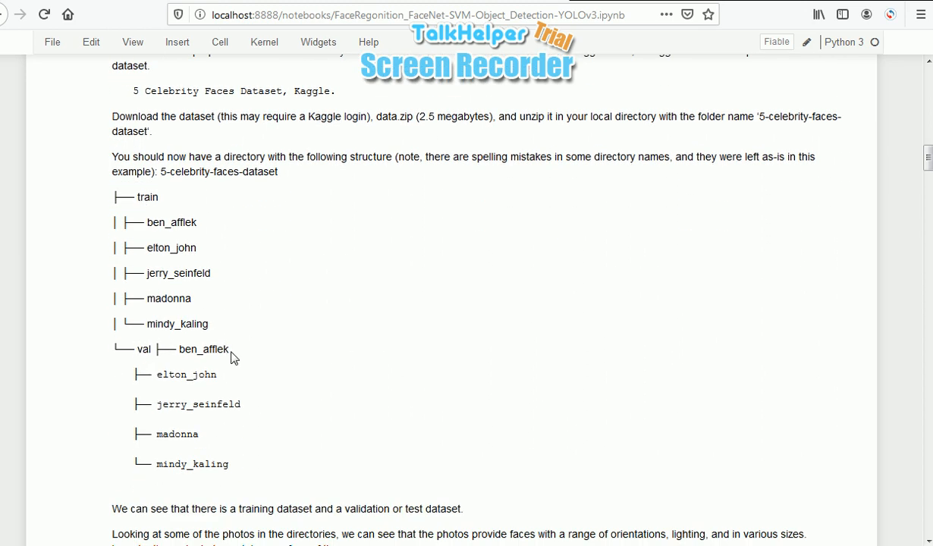
pyautogui.moveTo(234, 249)
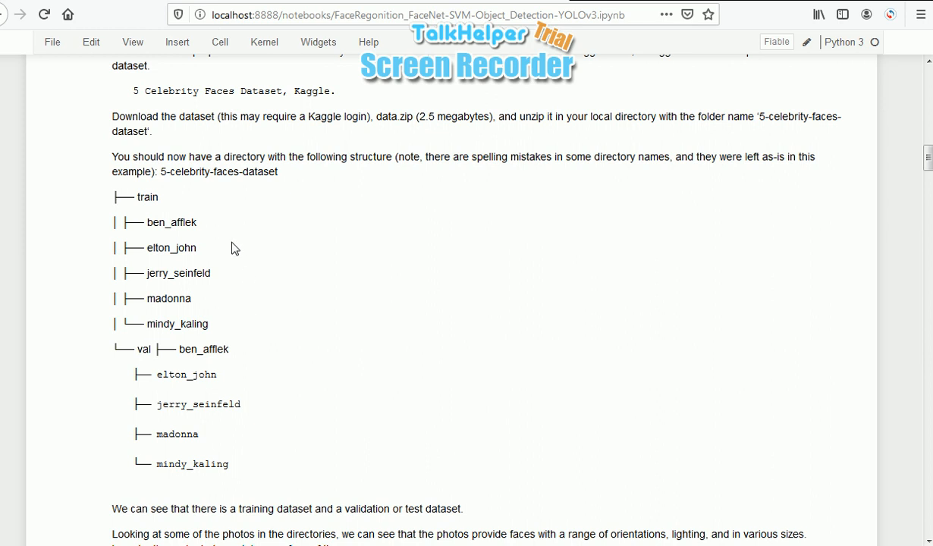
pyautogui.moveTo(177, 284)
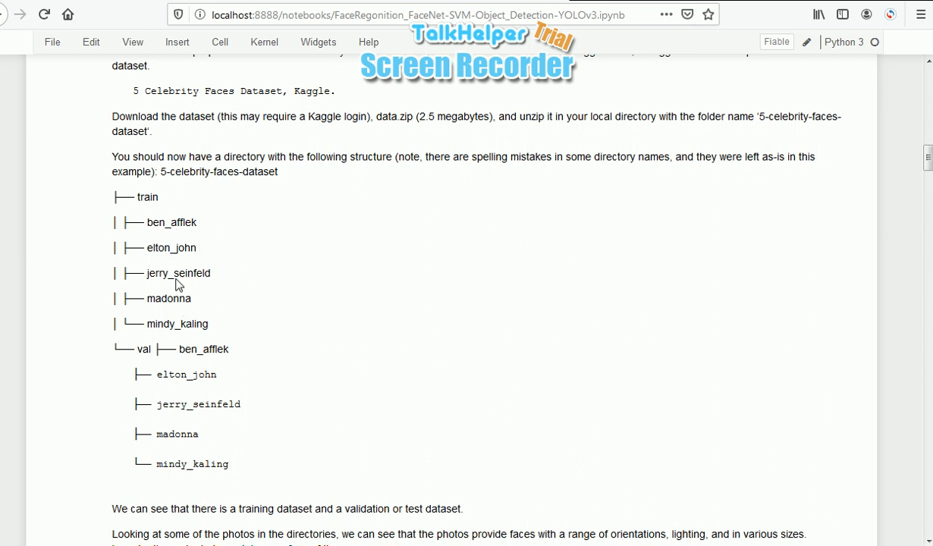
pyautogui.moveTo(288, 332)
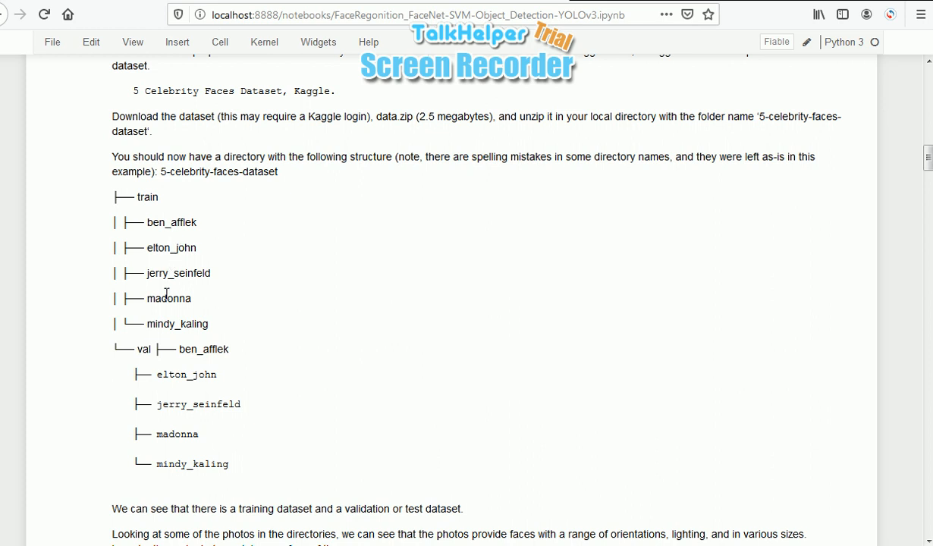
pyautogui.moveTo(350, 282)
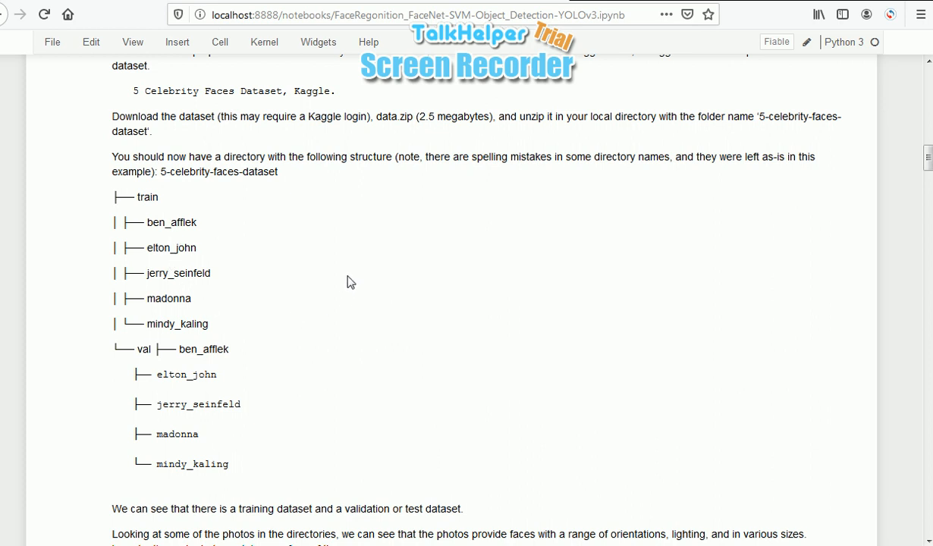
pyautogui.scroll(-3)
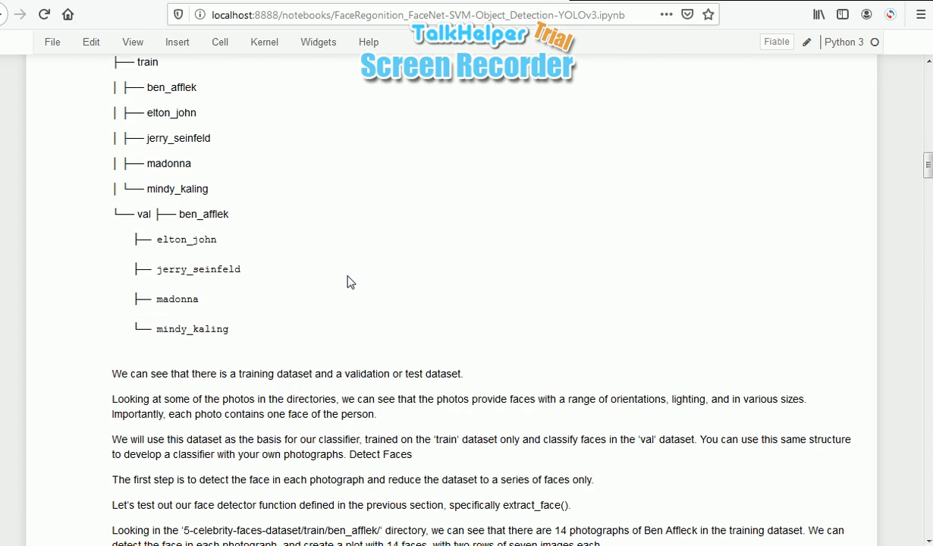
pyautogui.scroll(-3)
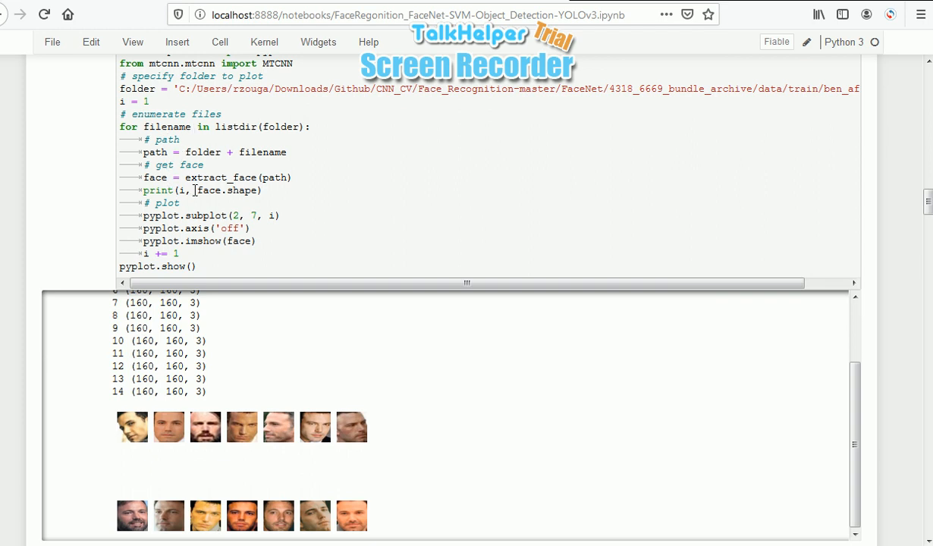
# Highlight the extract_face call inside the face-plotting for loop.
pyautogui.doubleClick(220, 176)
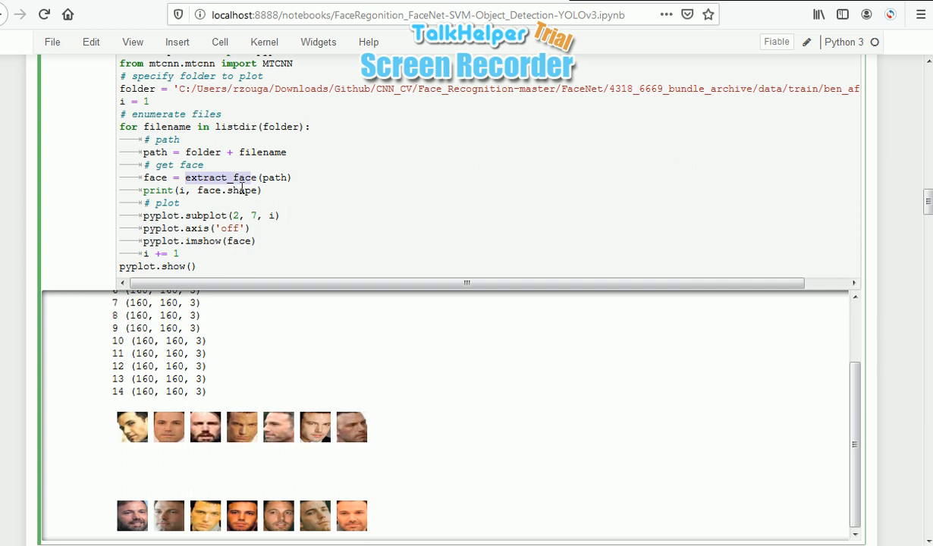
pyautogui.doubleClick(138, 315)
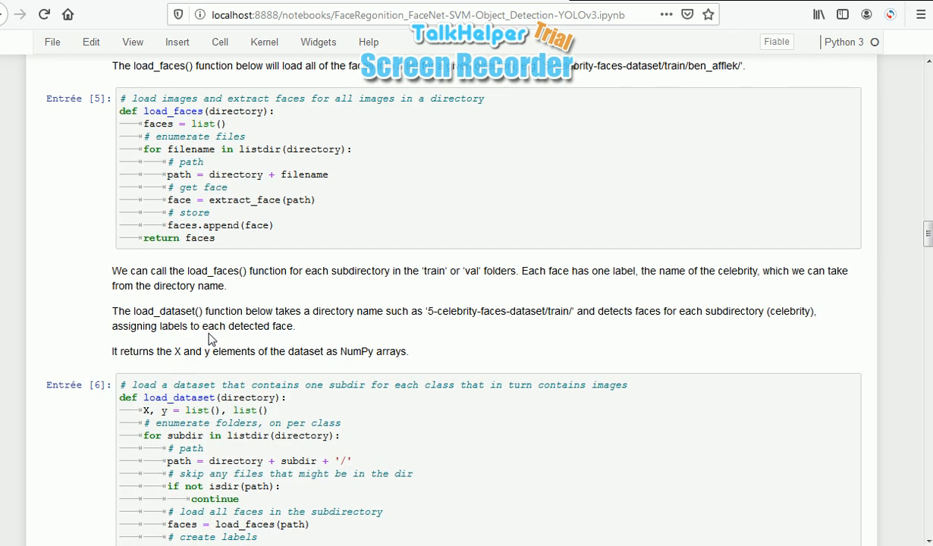
# Scroll to the load_dataset output of 93 training faces and dismiss the colour-scheme prompt.
pyautogui.scroll(-3)
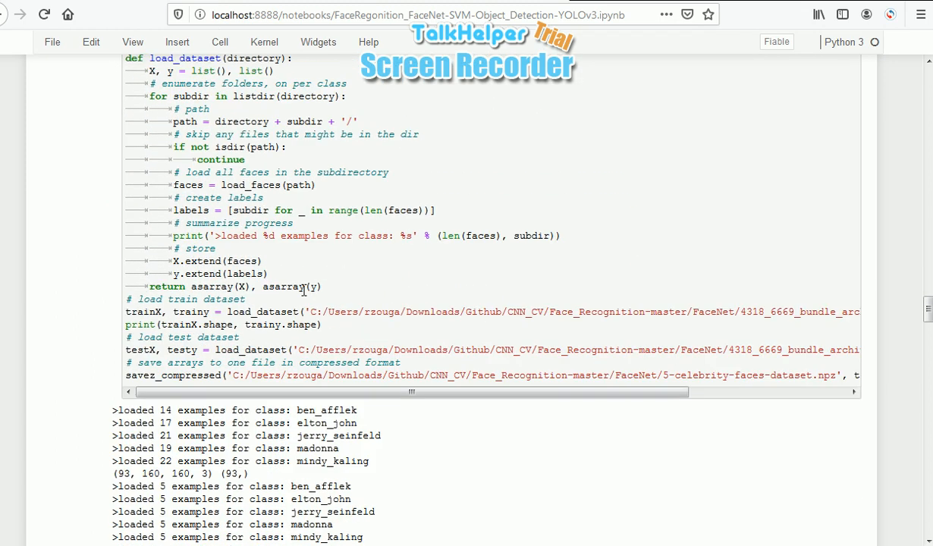
pyautogui.scroll(-3)
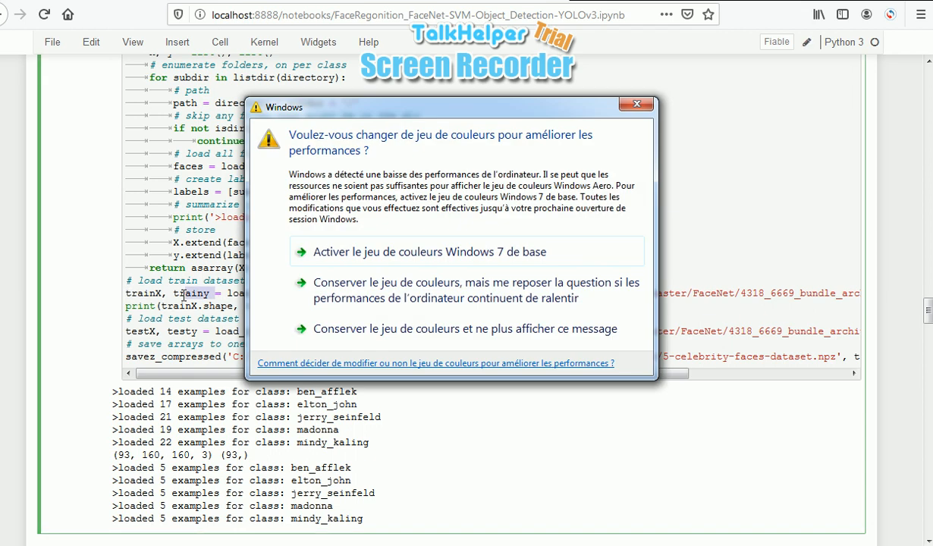
pyautogui.click(635, 103)
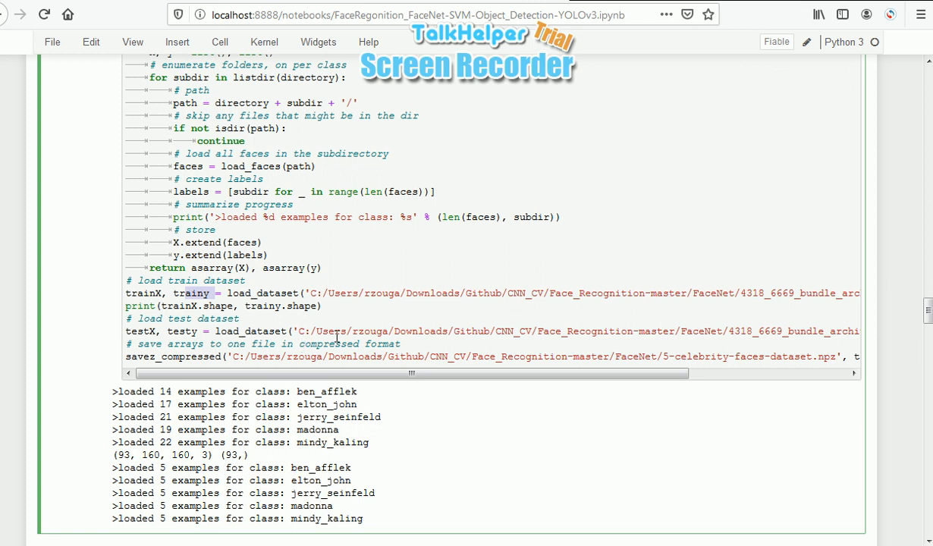
pyautogui.moveTo(336, 335)
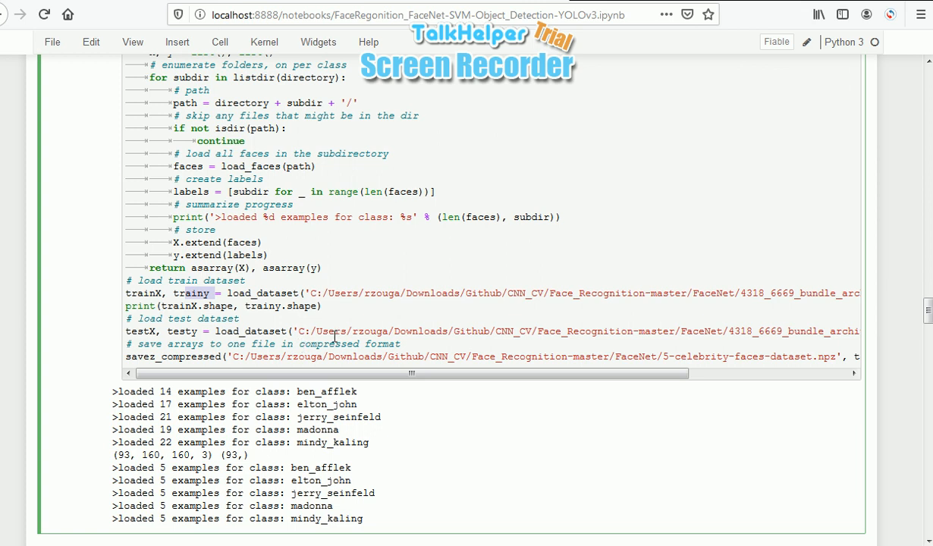
# Scroll past the Create Face Embeddings heading and start editing the get_embedding cell.
pyautogui.scroll(-3)
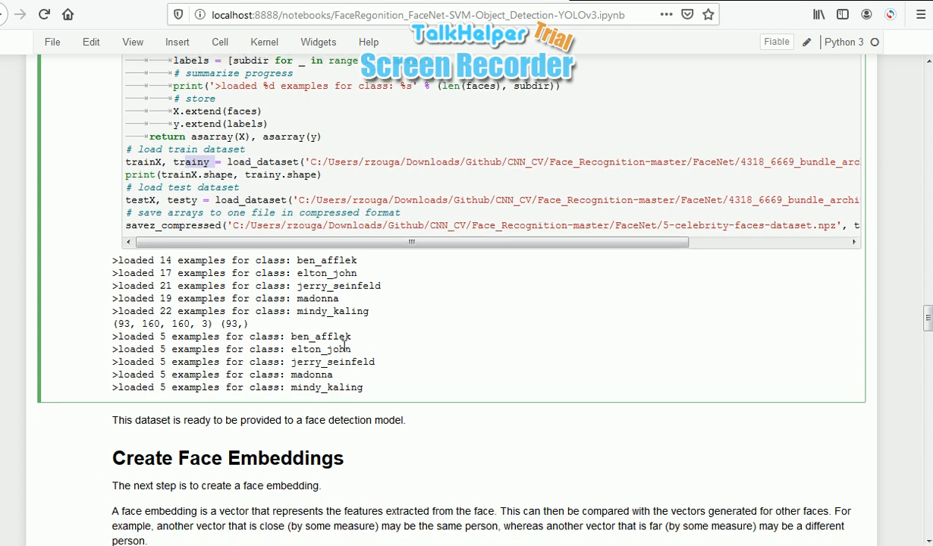
pyautogui.scroll(-3)
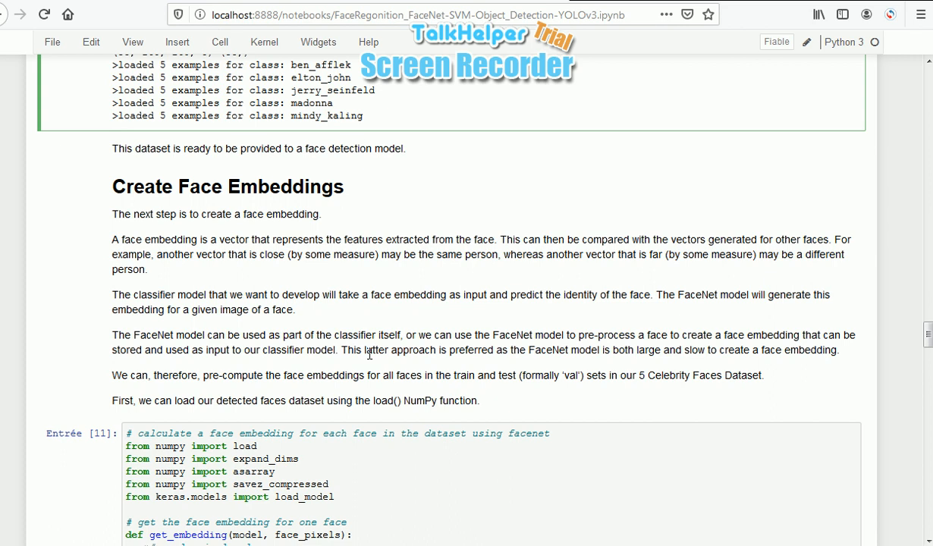
pyautogui.moveTo(148, 211)
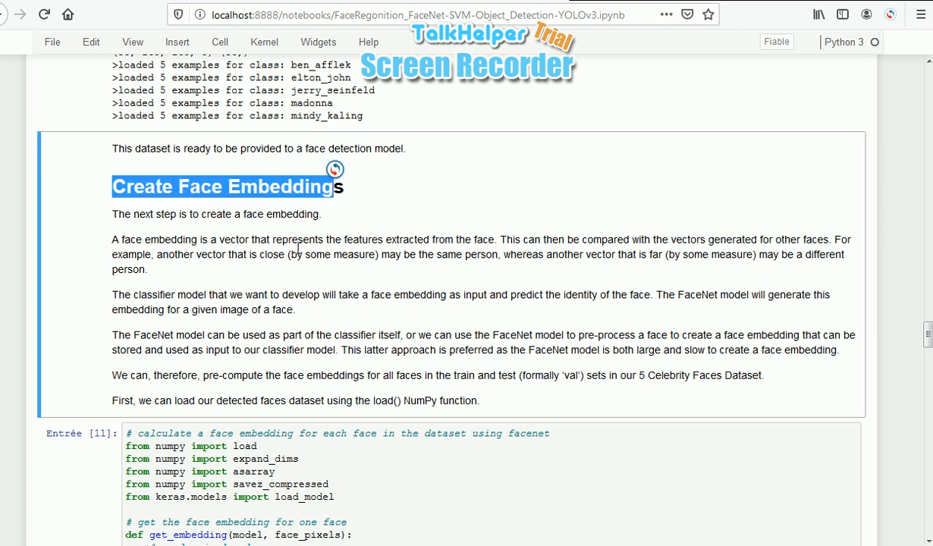
pyautogui.scroll(-3)
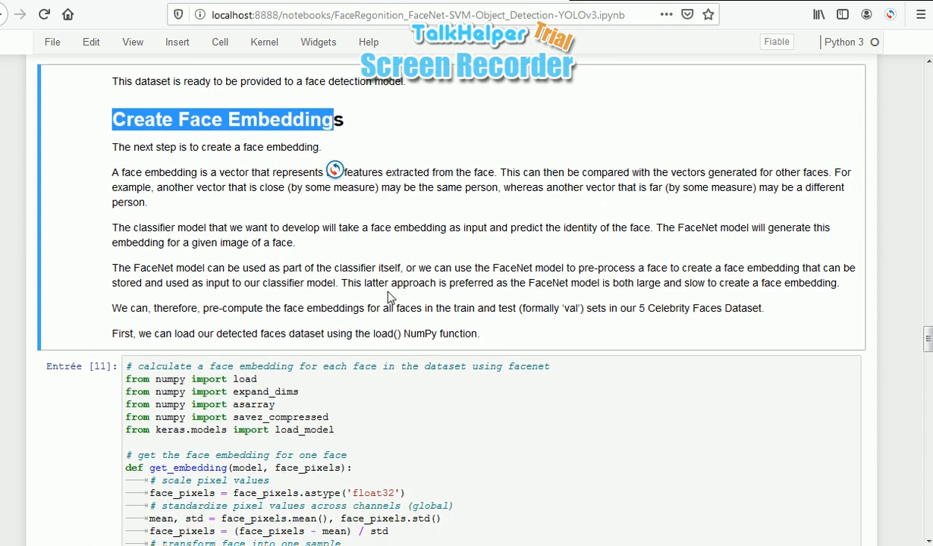
pyautogui.scroll(-3)
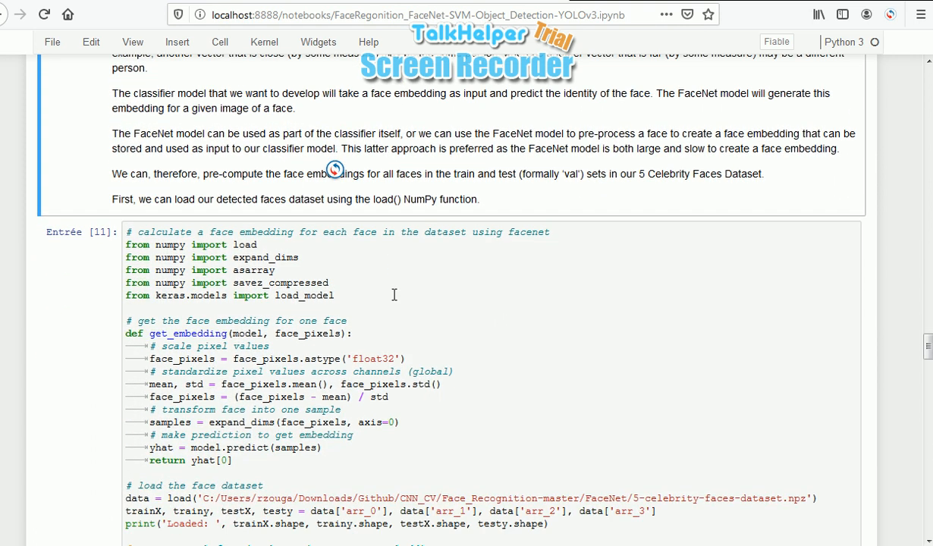
pyautogui.scroll(-3)
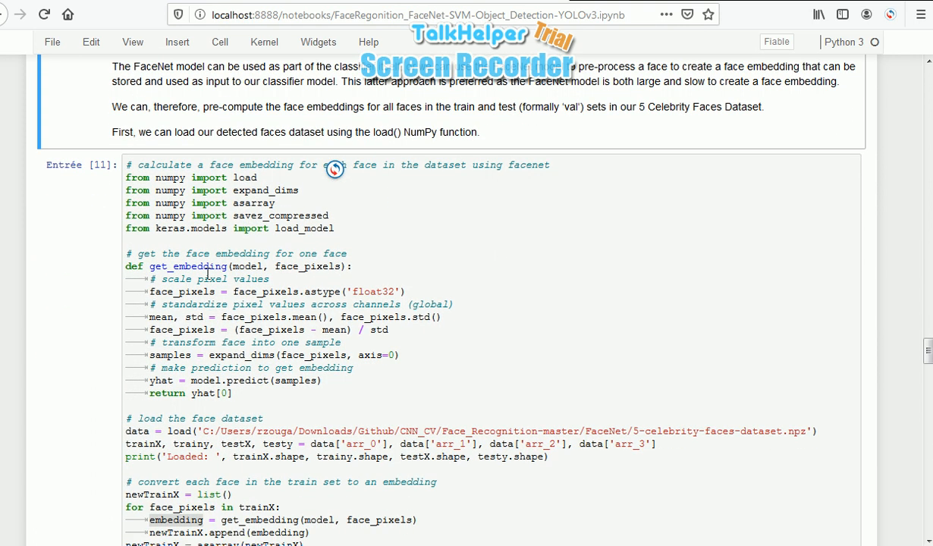
pyautogui.doubleClick(187, 266)
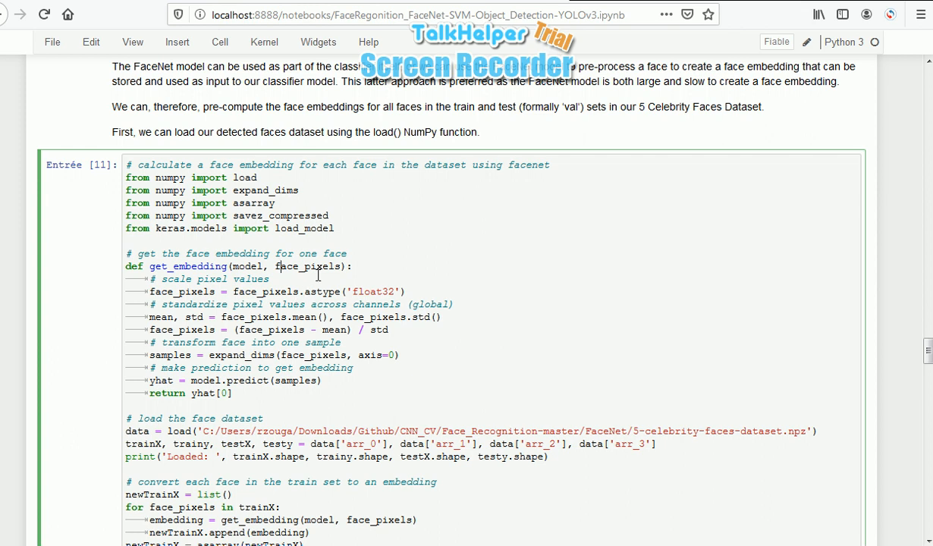
pyautogui.moveTo(322, 300)
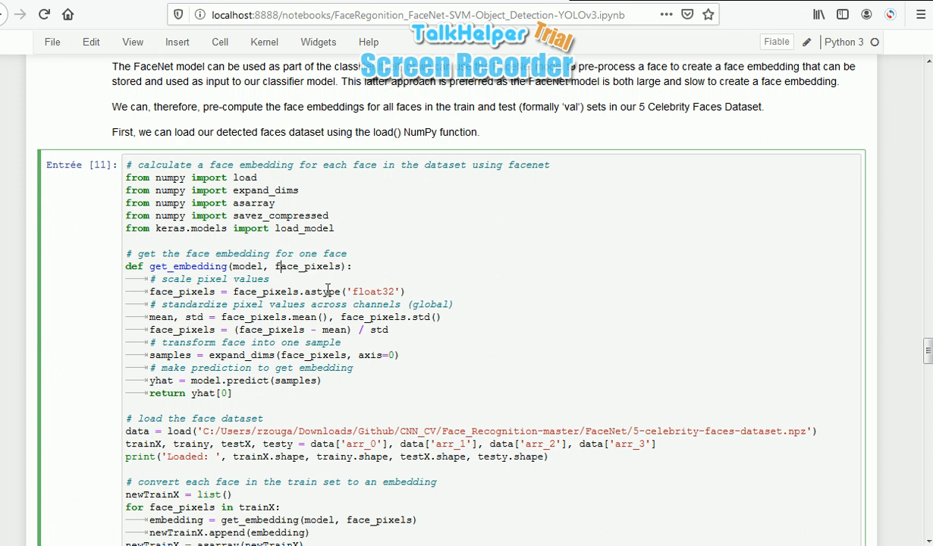
pyautogui.moveTo(334, 266)
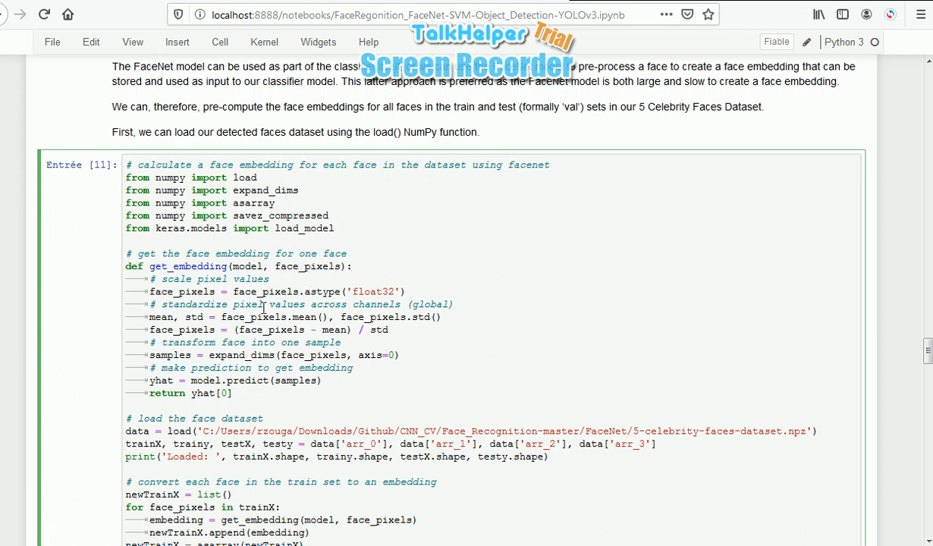
# Scroll to the output showing 93 training and 25 test faces as 128-value embeddings.
pyautogui.scroll(-3)
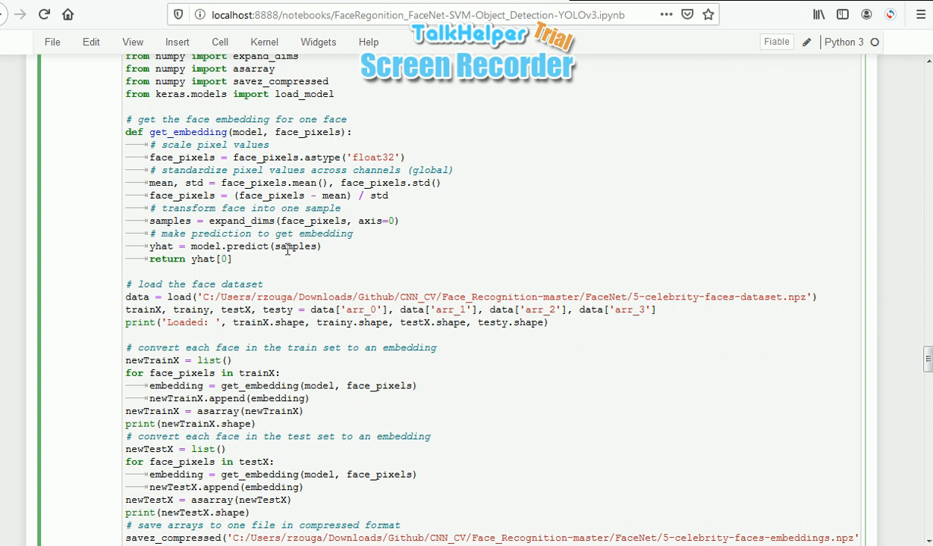
pyautogui.doubleClick(227, 246)
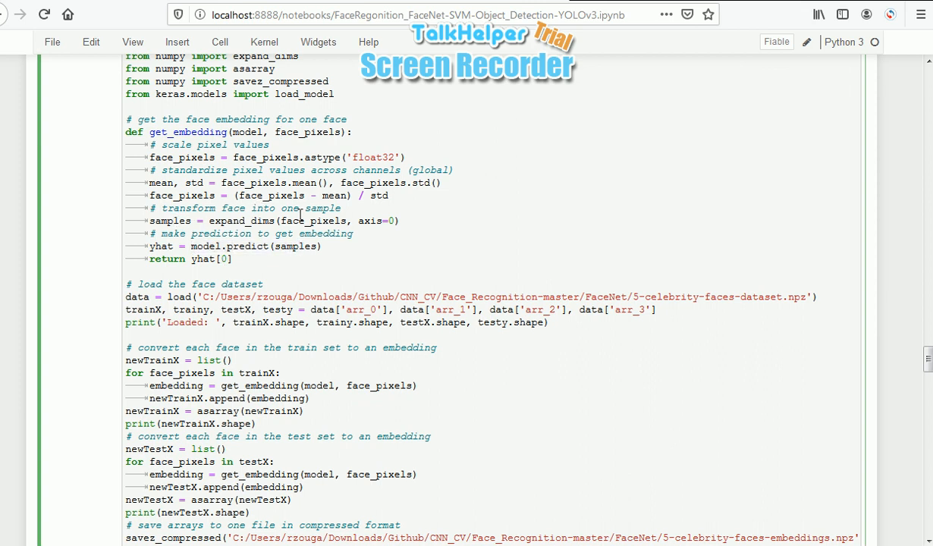
pyautogui.moveTo(211, 175)
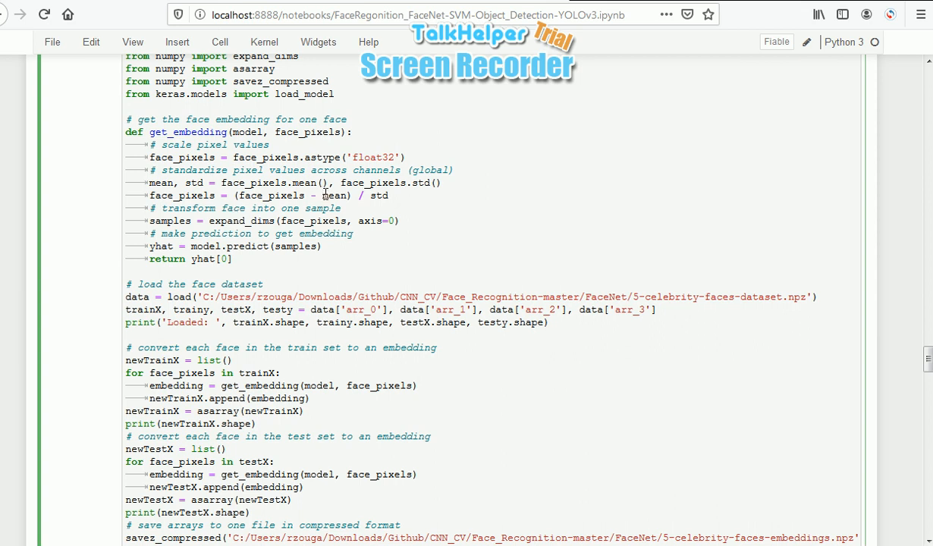
pyautogui.moveTo(314, 217)
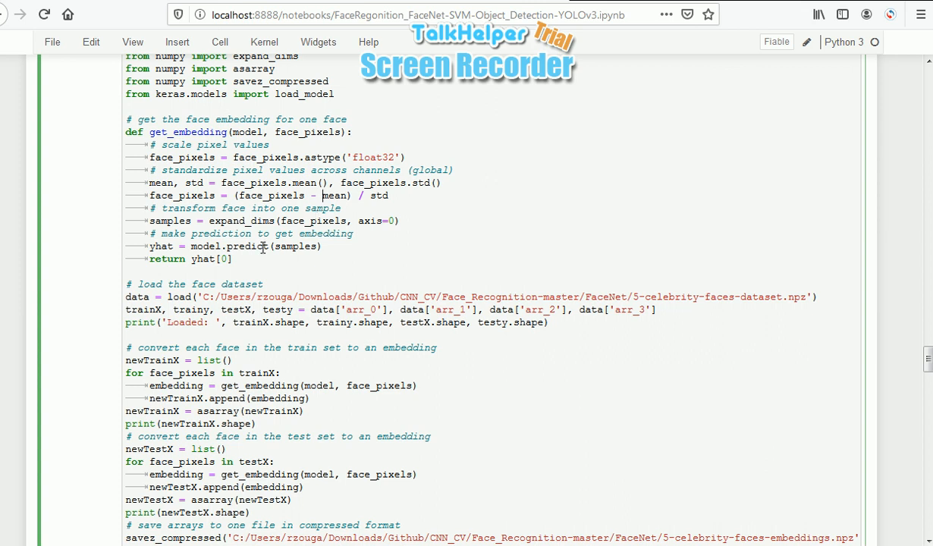
pyautogui.scroll(-3)
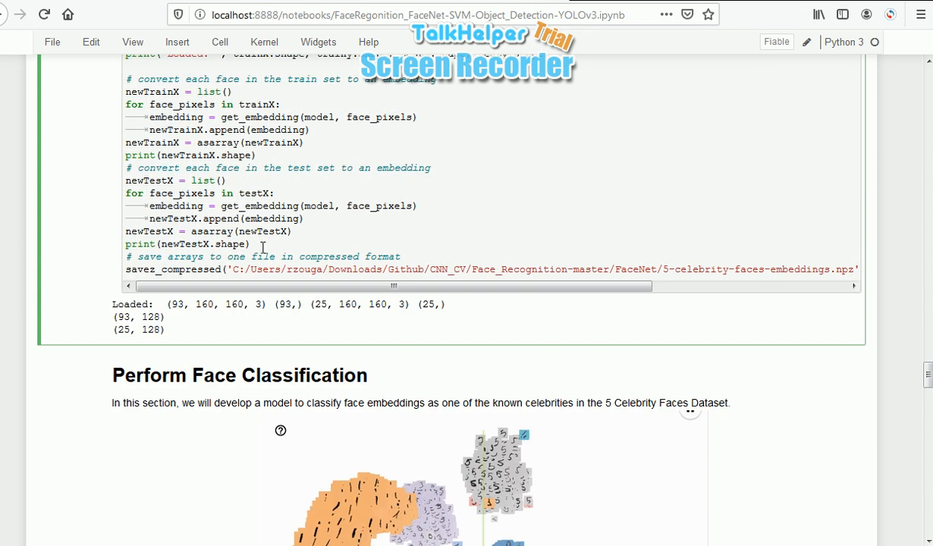
# Scroll past the cluster visualization to the classifier cell importing sklearn's SVC.
pyautogui.scroll(-3)
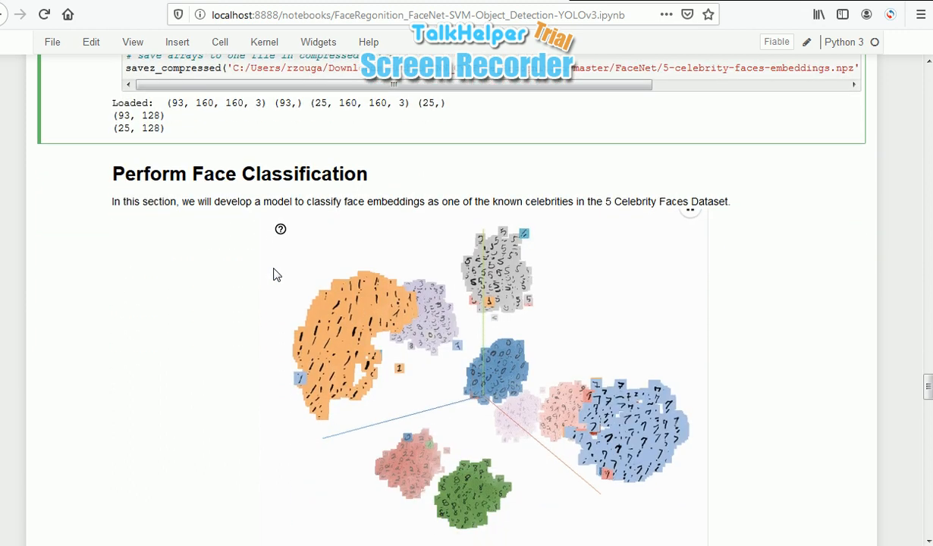
pyautogui.scroll(-3)
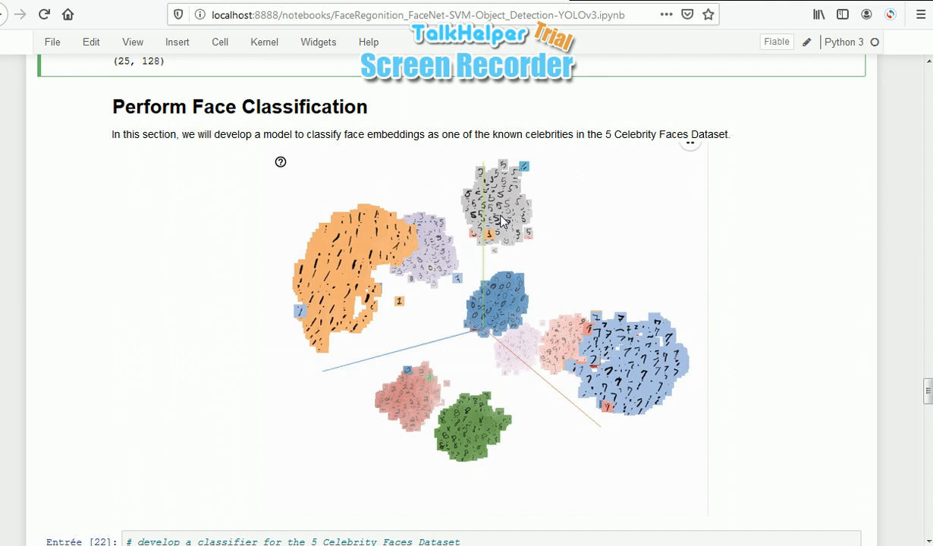
pyautogui.moveTo(467, 231)
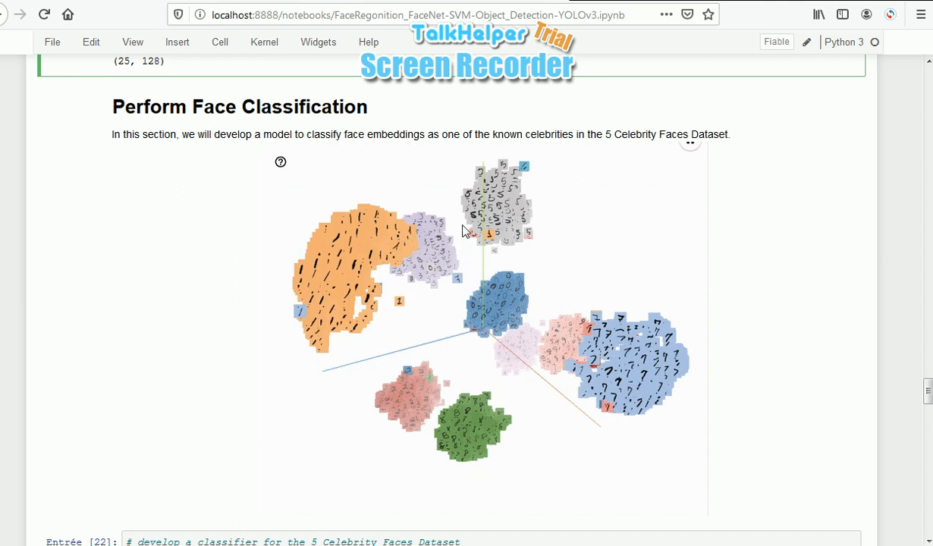
pyautogui.moveTo(458, 245)
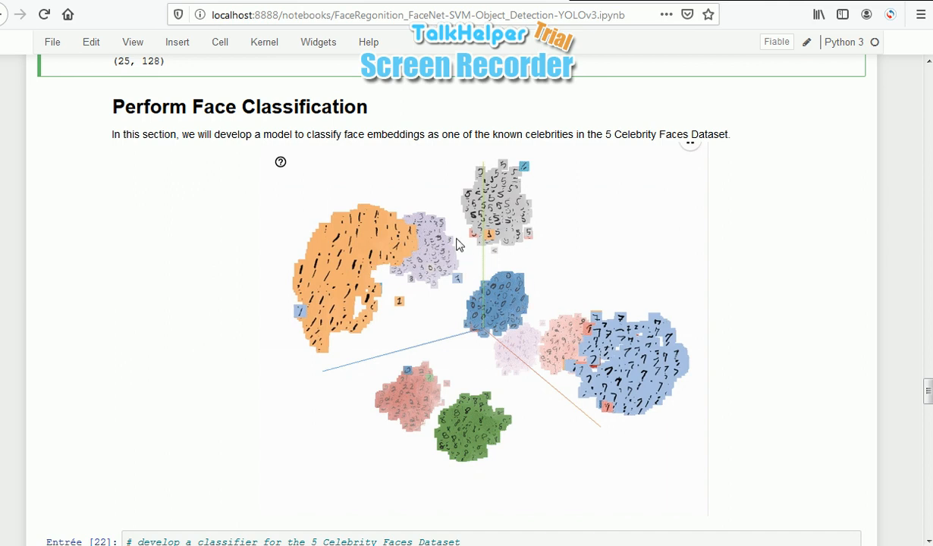
pyautogui.scroll(-3)
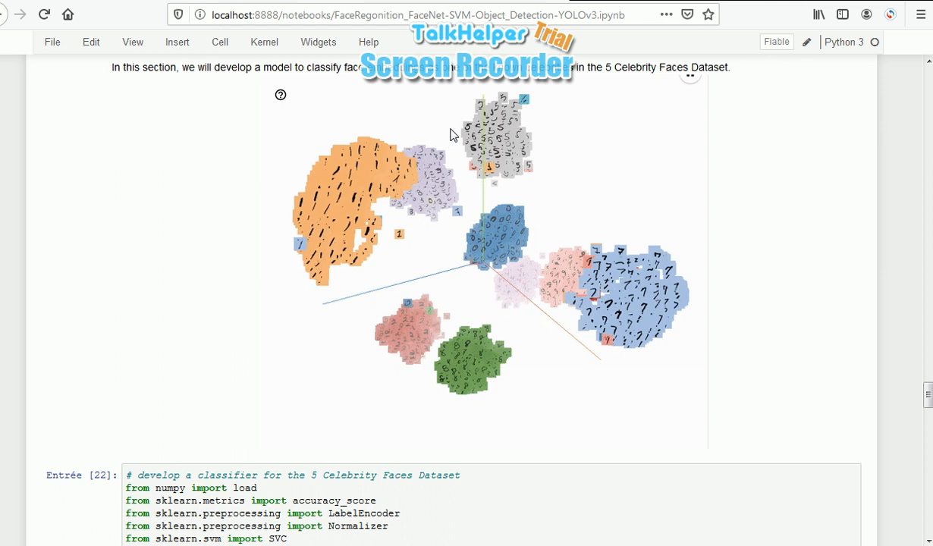
pyautogui.moveTo(422, 186)
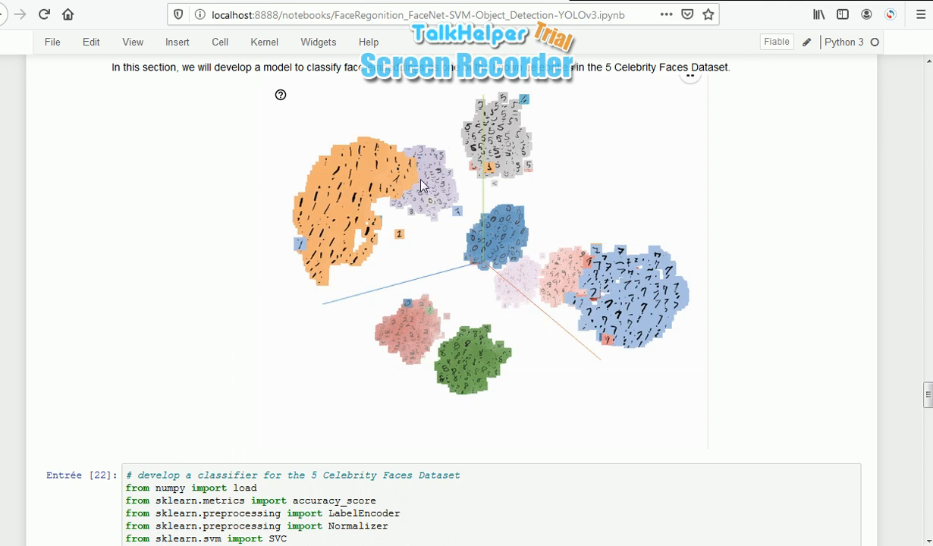
# Scroll to the 100% train and test accuracy output and the random-face prediction cell.
pyautogui.scroll(-3)
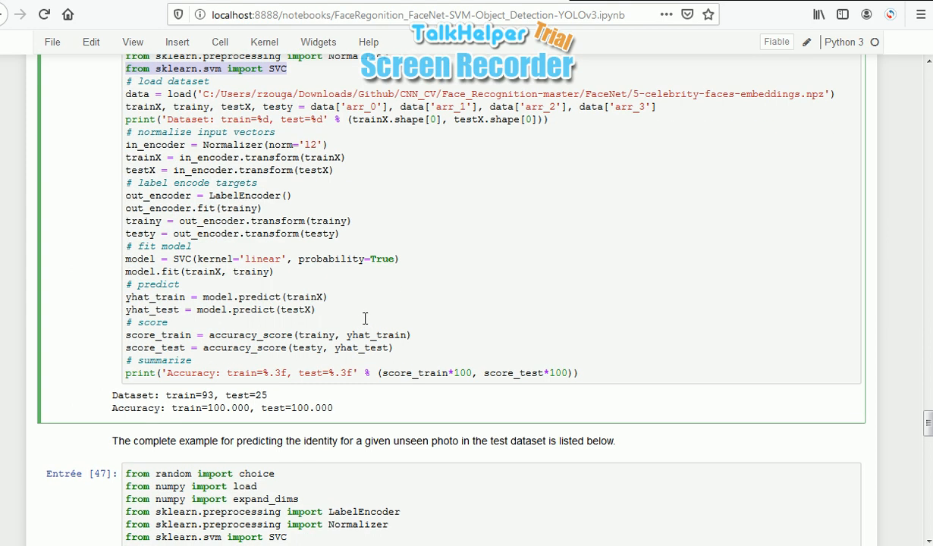
pyautogui.moveTo(266, 302)
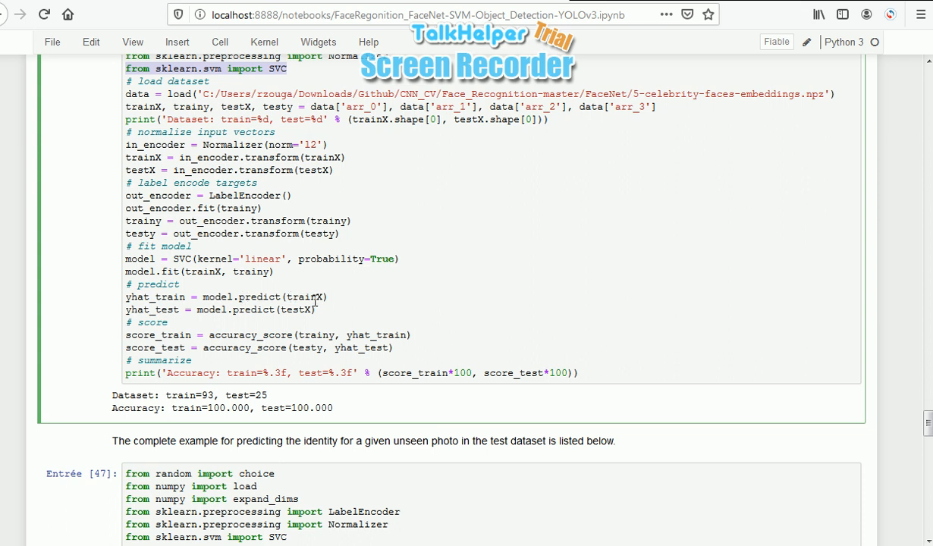
pyautogui.moveTo(403, 288)
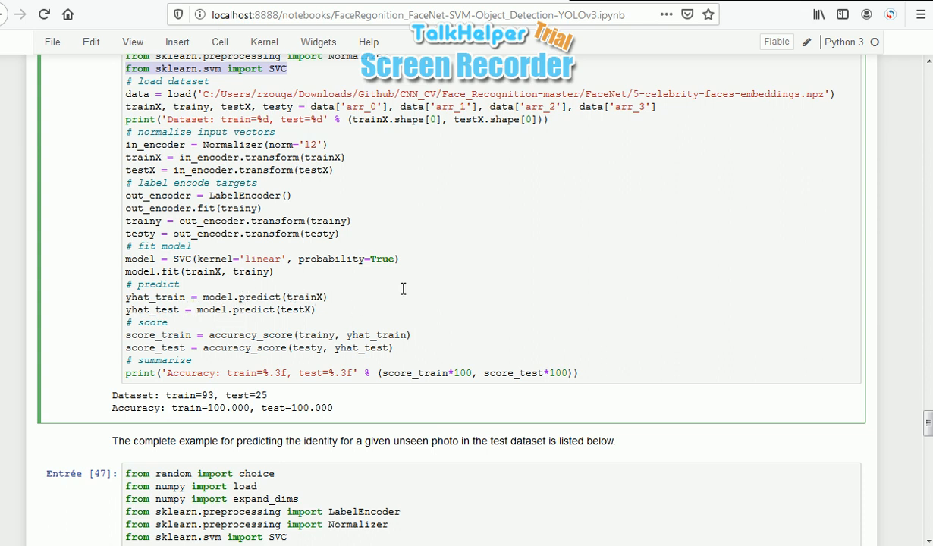
pyautogui.scroll(-3)
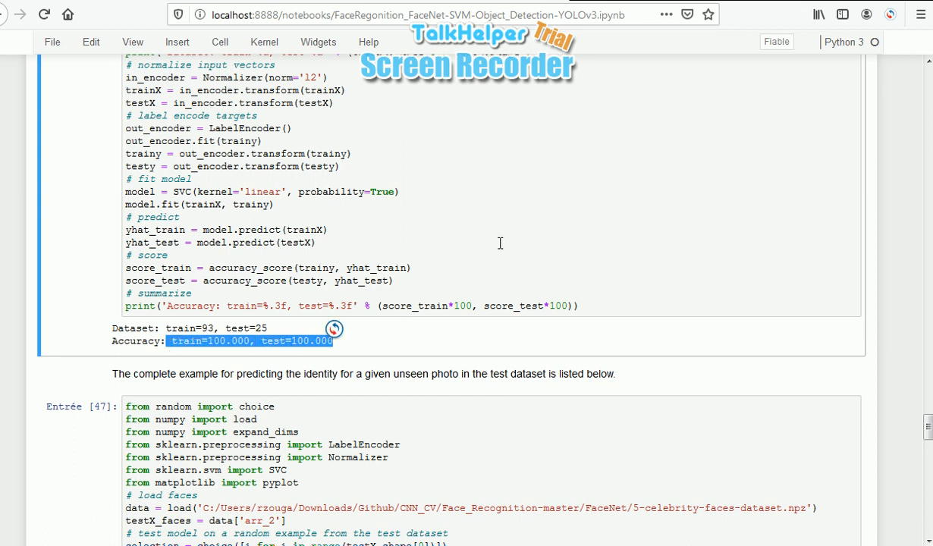
pyautogui.scroll(-3)
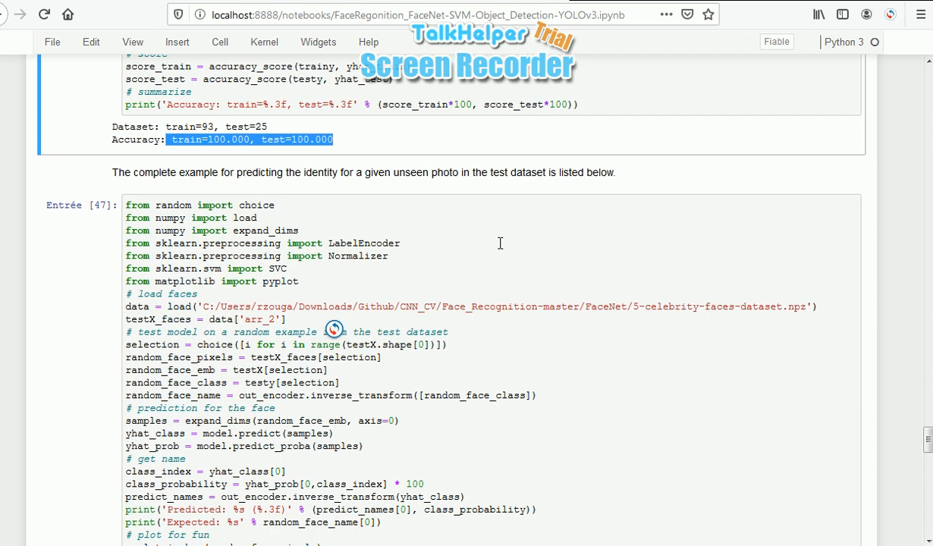